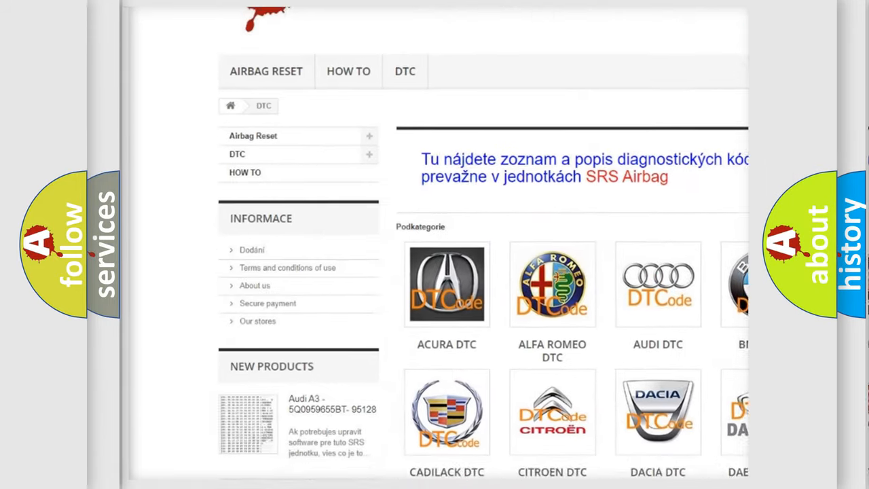
# Advance the P1025 slide to the description of when DTC CI-16 is stored.
pyautogui.scroll(-3)
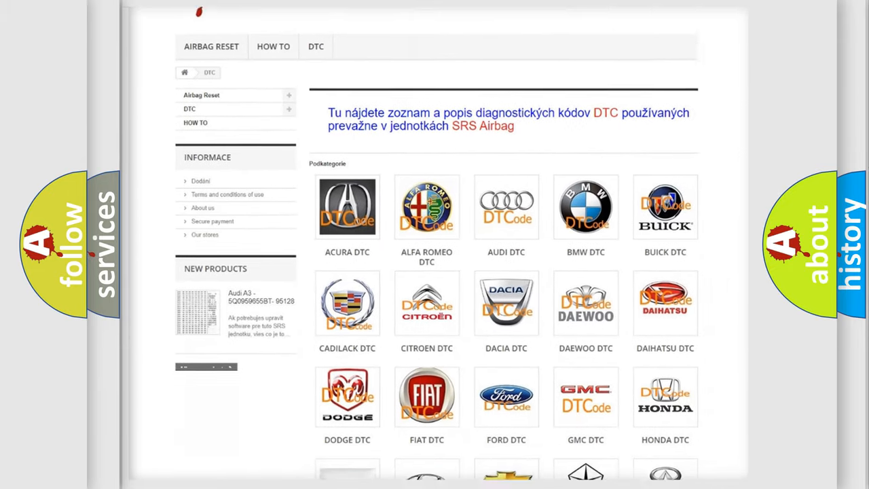
pyautogui.scroll(-3)
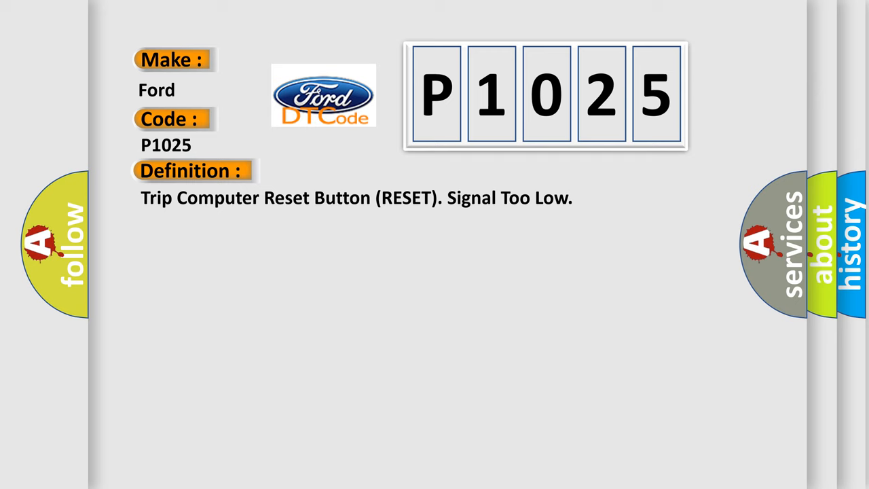
pyautogui.click(353, 170)
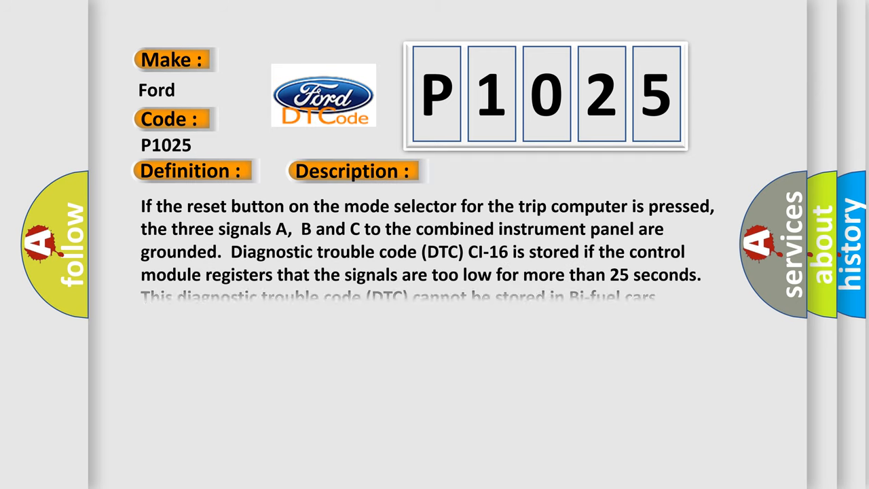